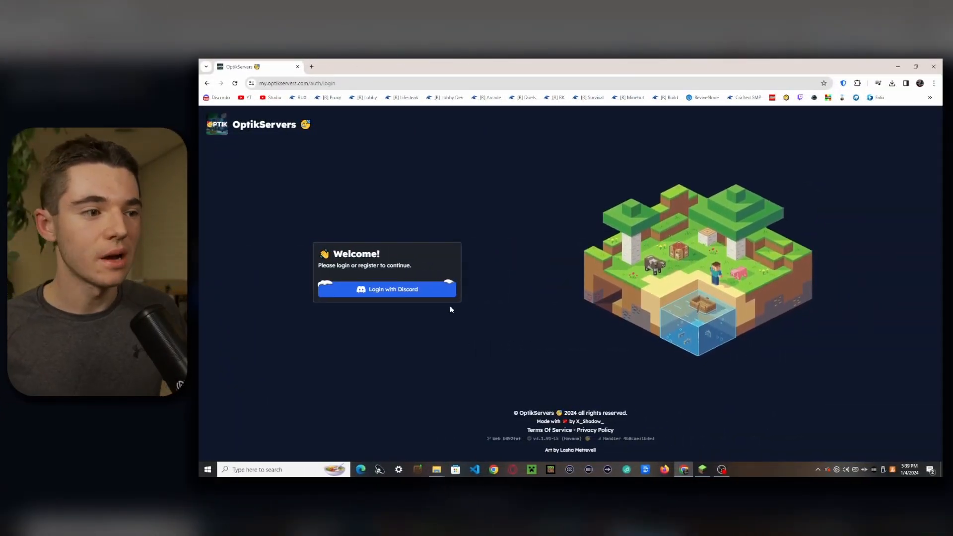
Sign in to OptikServers with a Discord account and authorize access
click(386, 288)
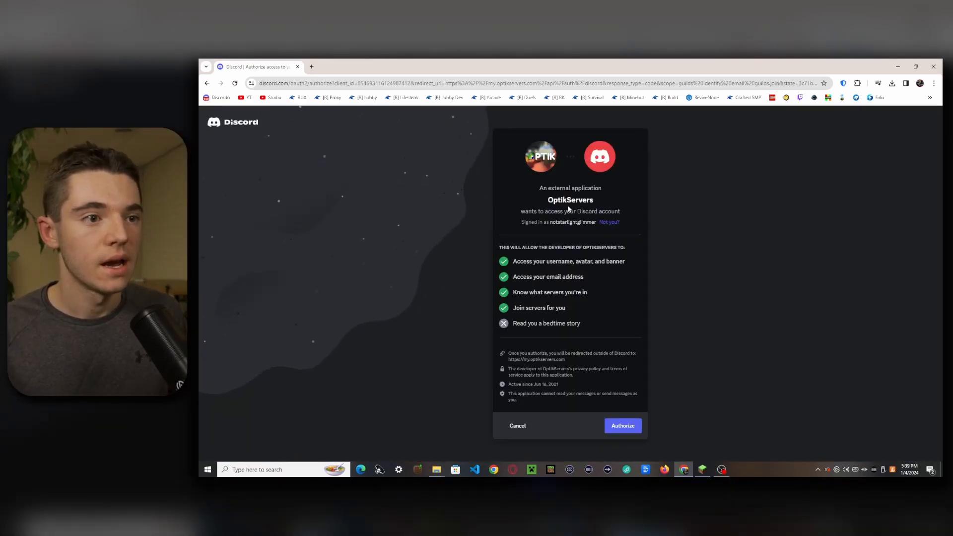
click(622, 425)
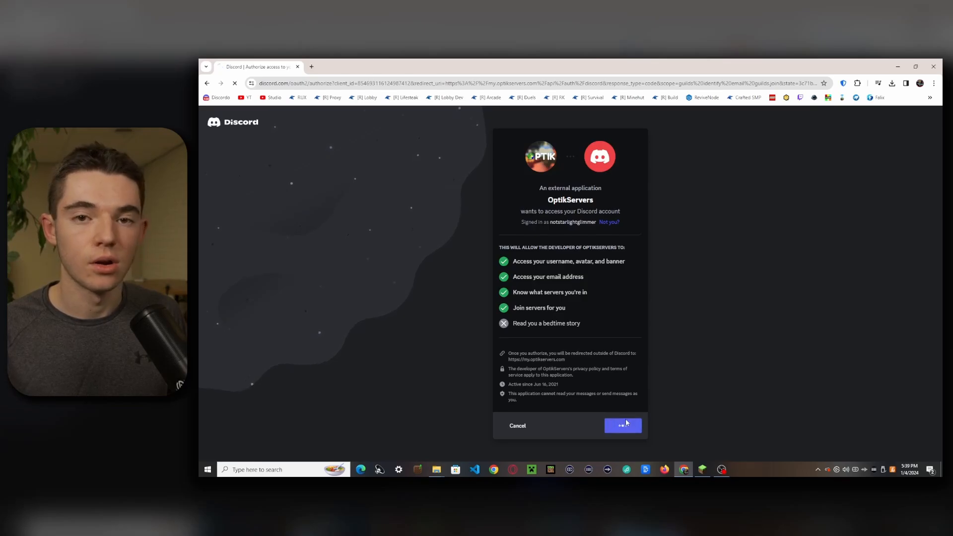
click(623, 426)
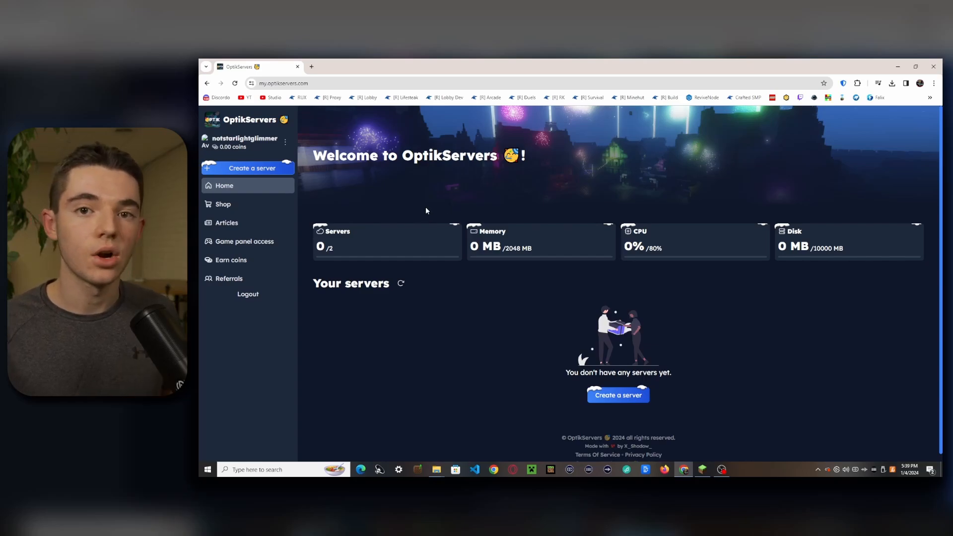
Start a server 'Subscribe to craftedcroix OR ELSE' with 80% CPU, 2048 MB RAM, 10000 MB disk, 5 databases
click(251, 169)
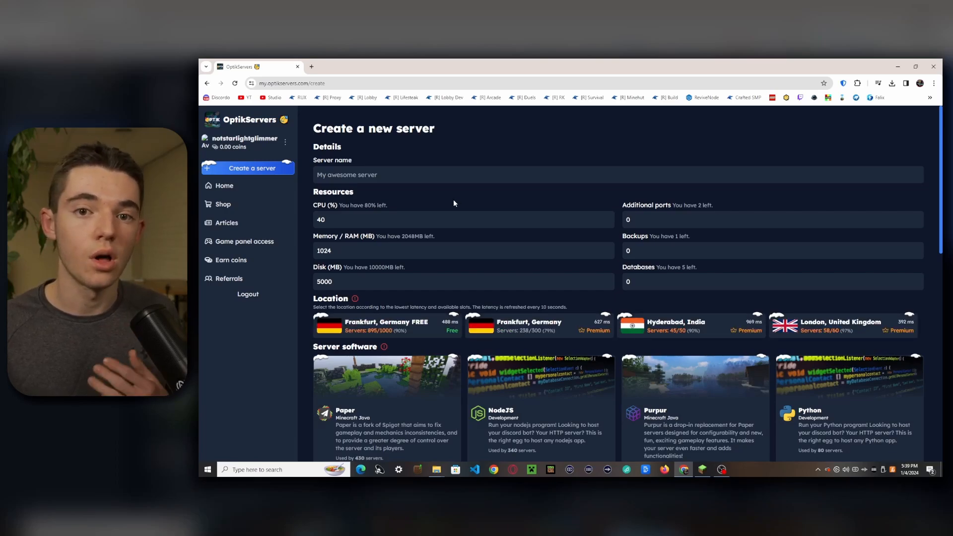
click(618, 174)
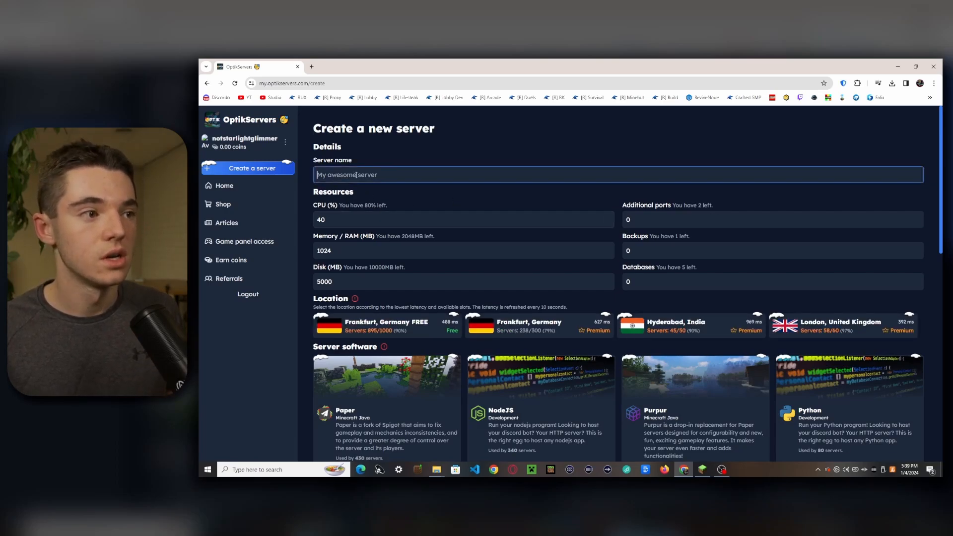
text(Subscribe to craftedcroix OR ELSE)
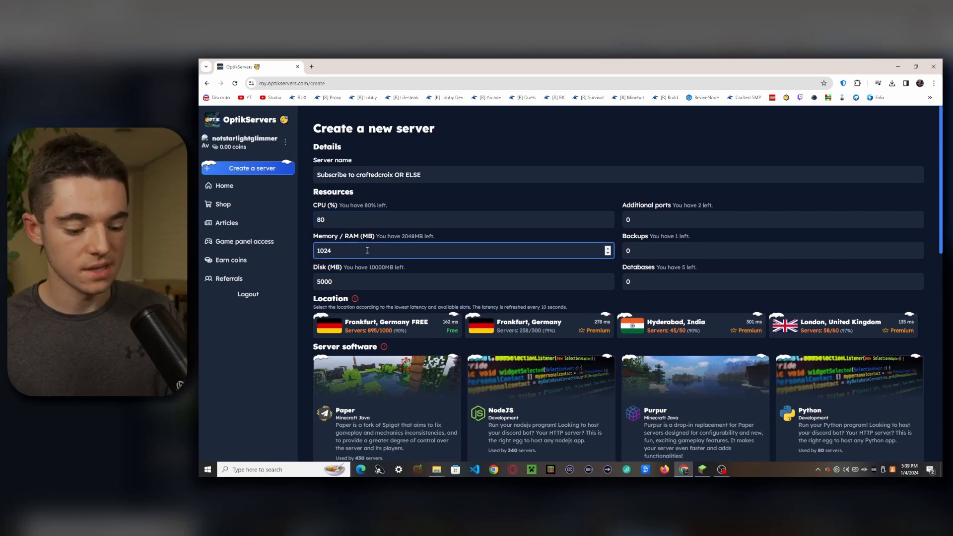
text(2048)
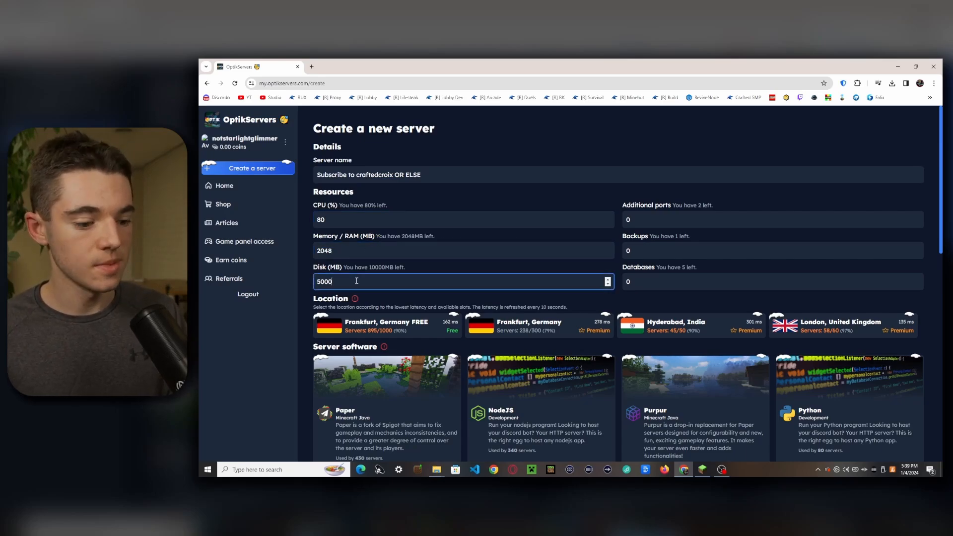
text(10000)
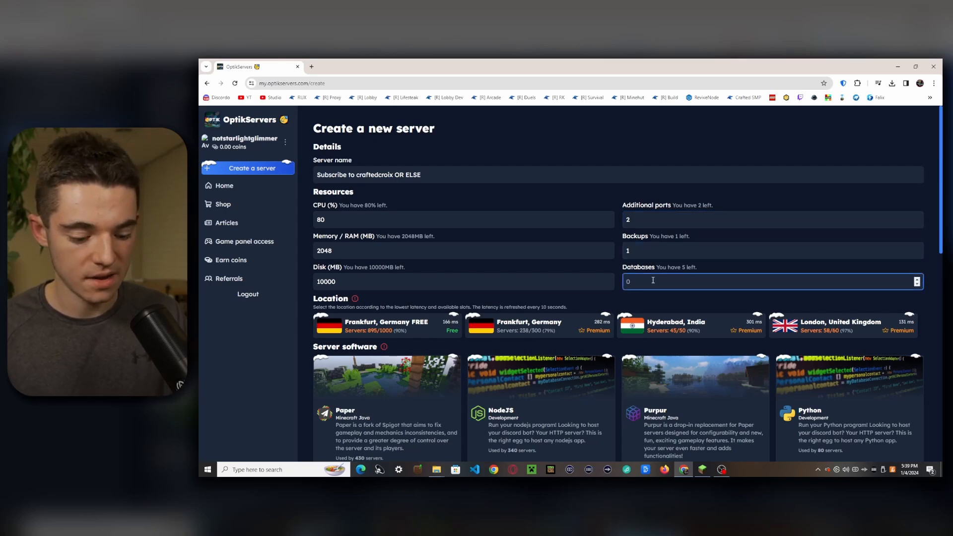
text(5)
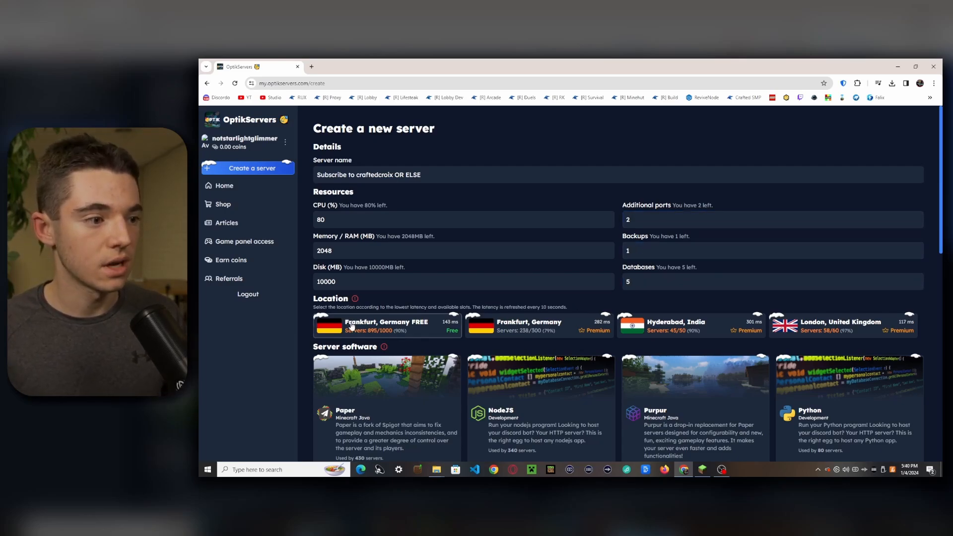
Choose Purpur as the server software and create the Frankfurt server
scroll(down, 3)
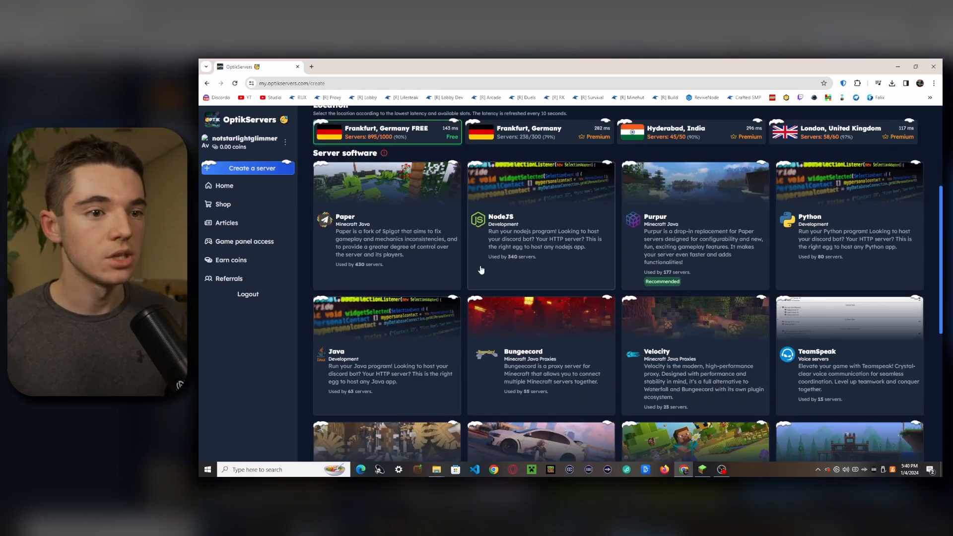
scroll(down, 3)
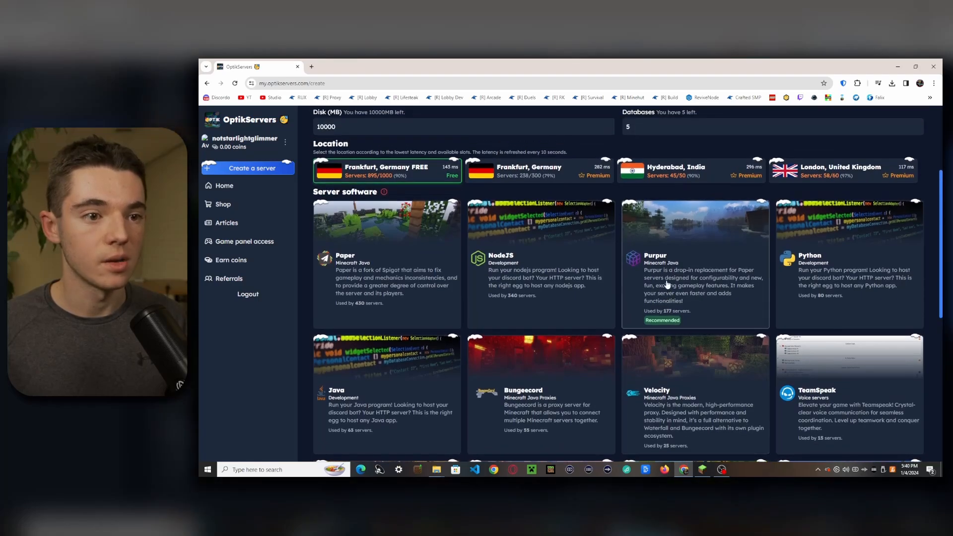
click(694, 274)
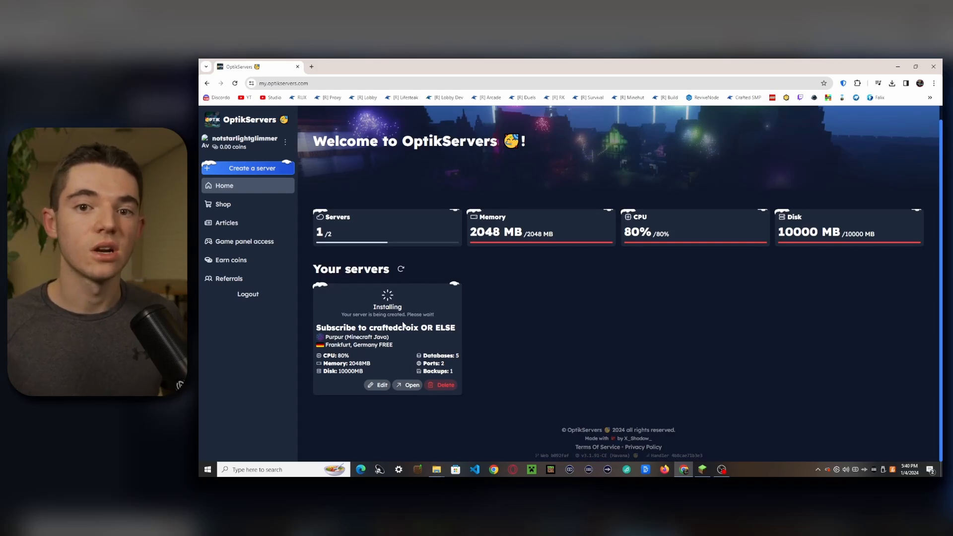
mouse_move(244, 241)
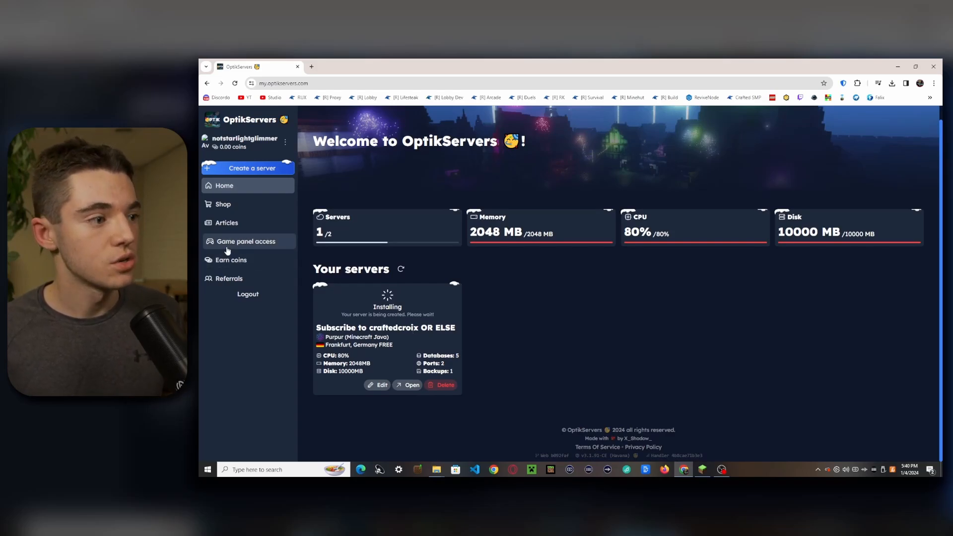
Reset the game panel password, copy the new password, and dismiss the notice
click(245, 240)
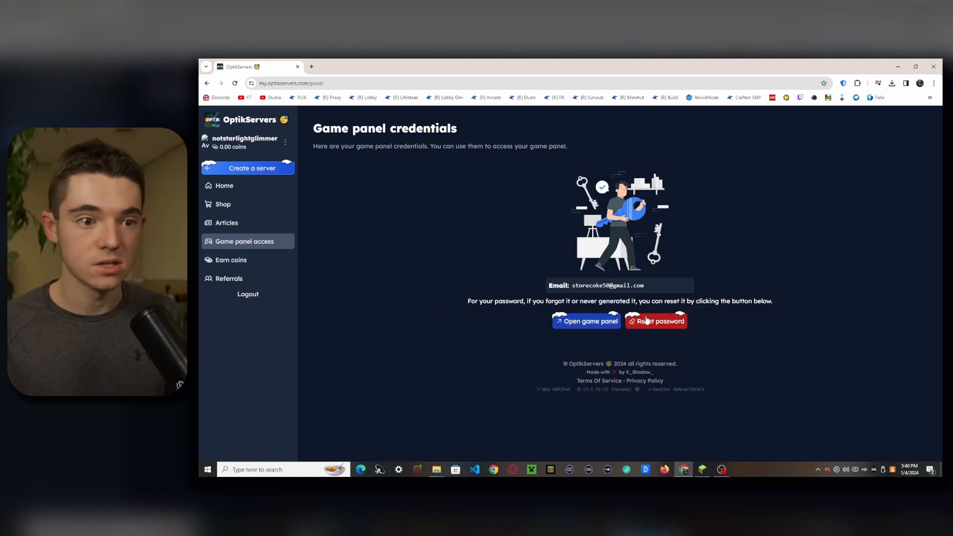
click(656, 321)
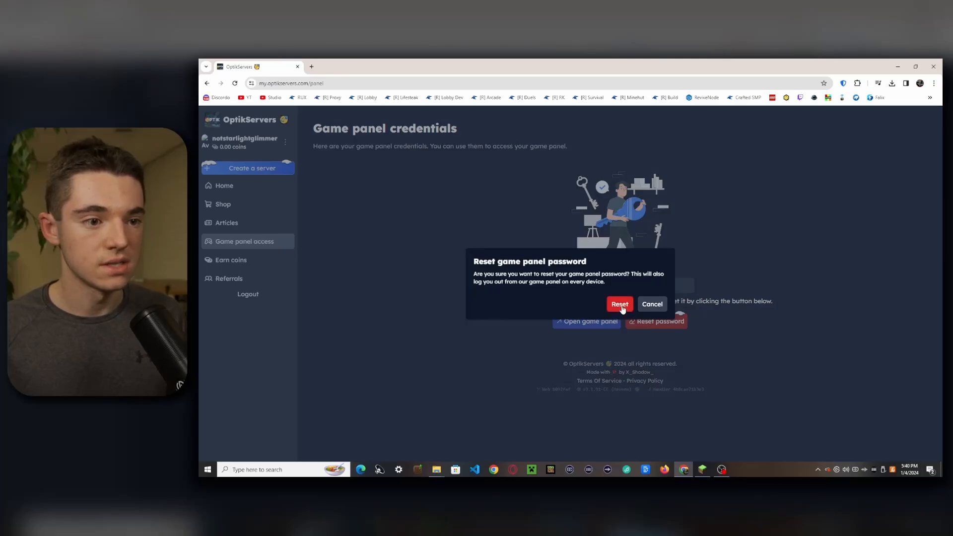
click(618, 304)
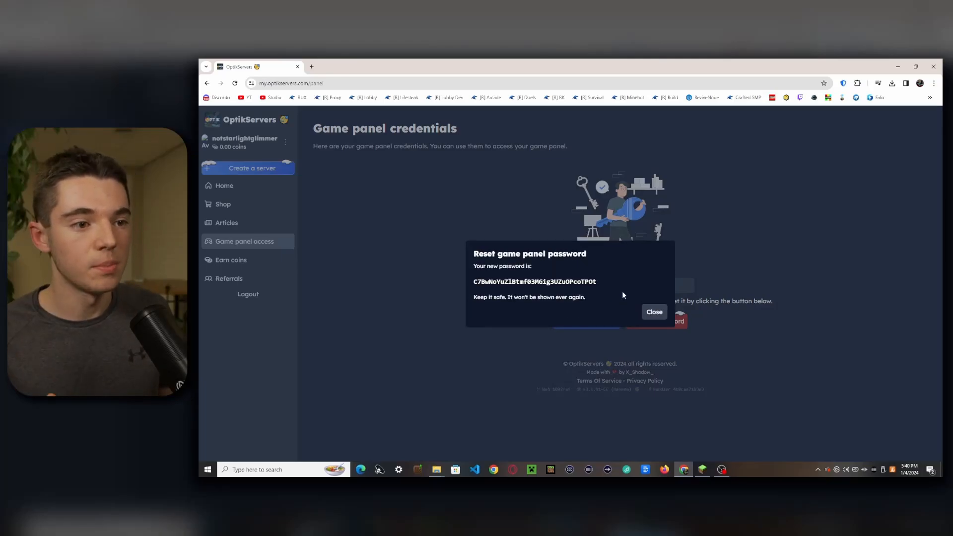
double_click(534, 281)
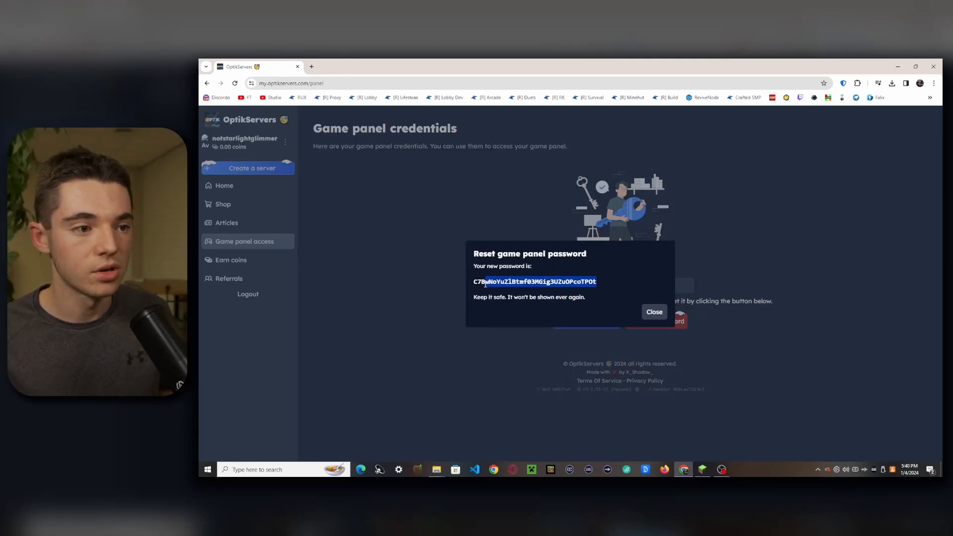
key(ctrl+c)
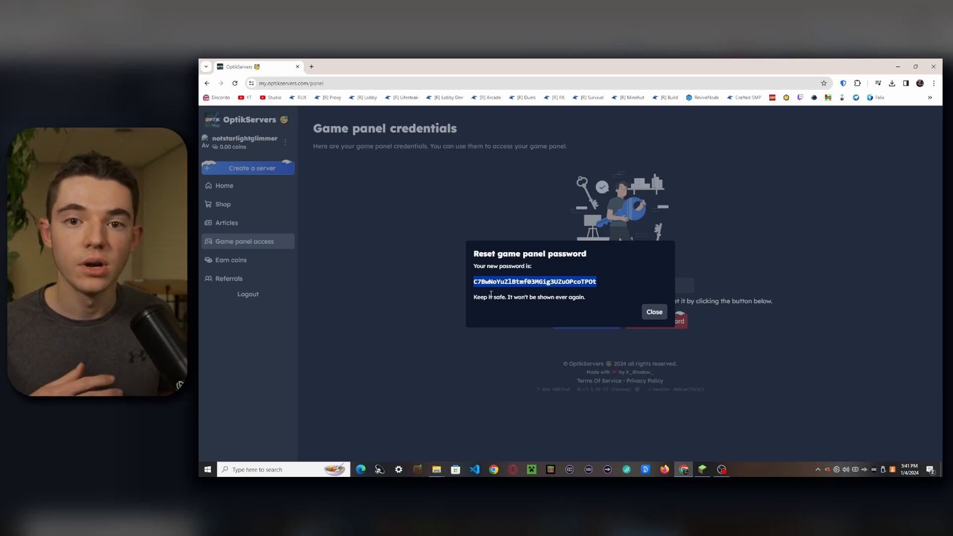
mouse_move(554, 304)
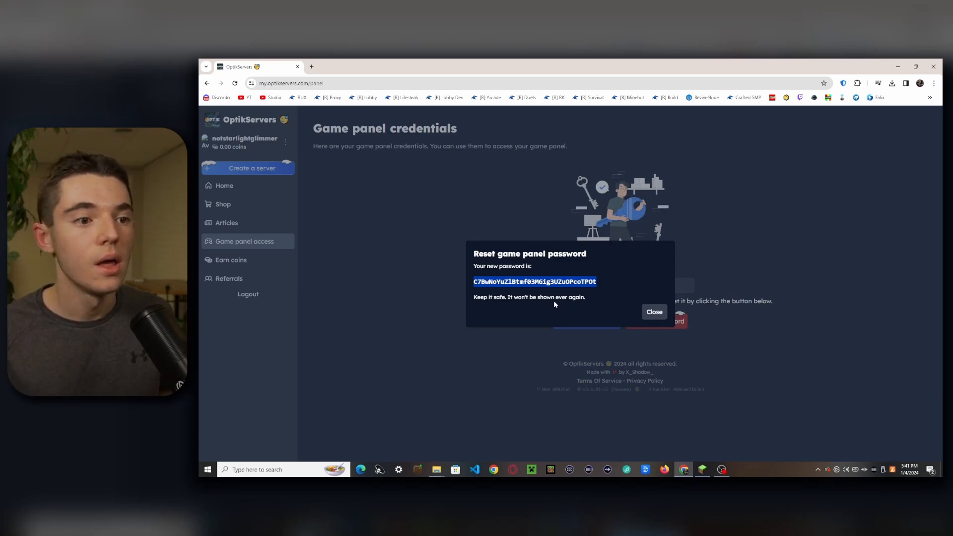
click(654, 311)
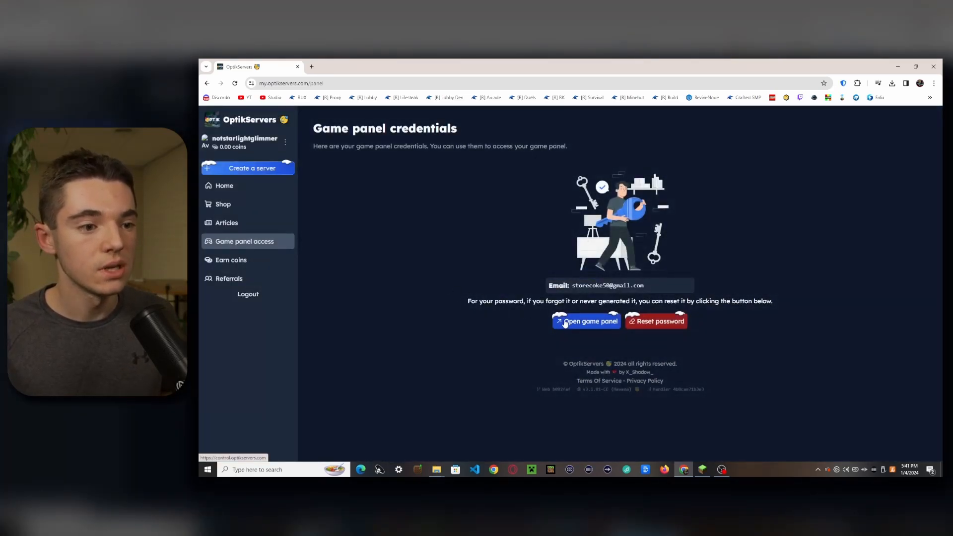
Log into the Pterodactyl panel with the copied password and open the server's console
click(585, 321)
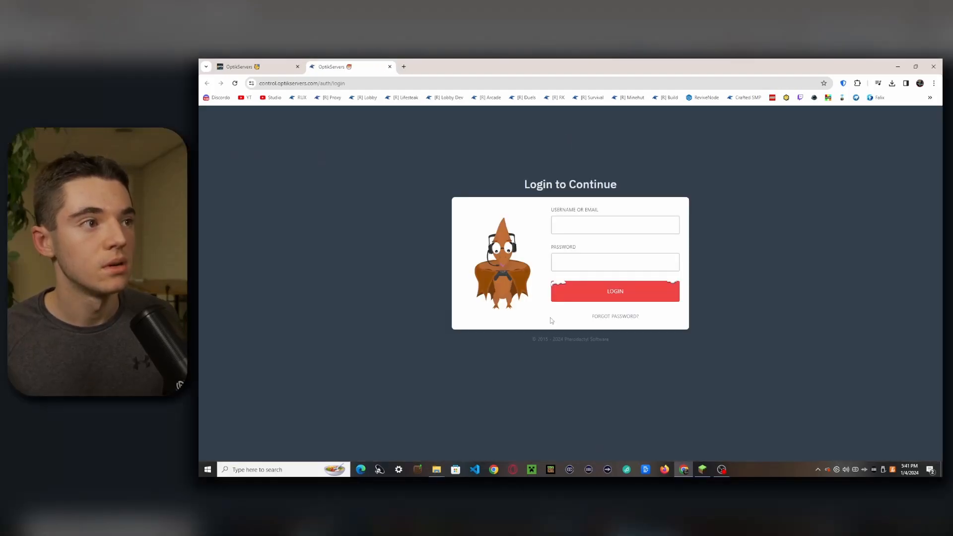
click(614, 225)
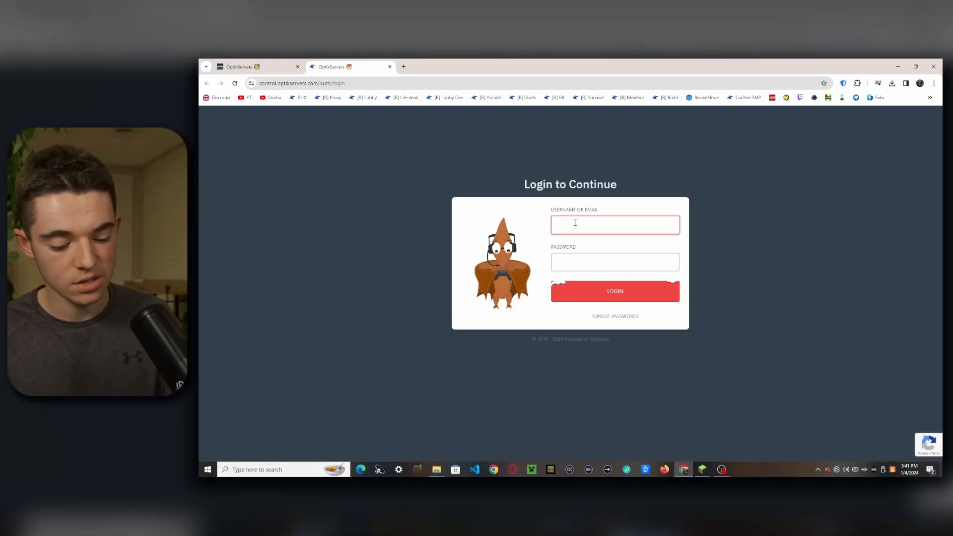
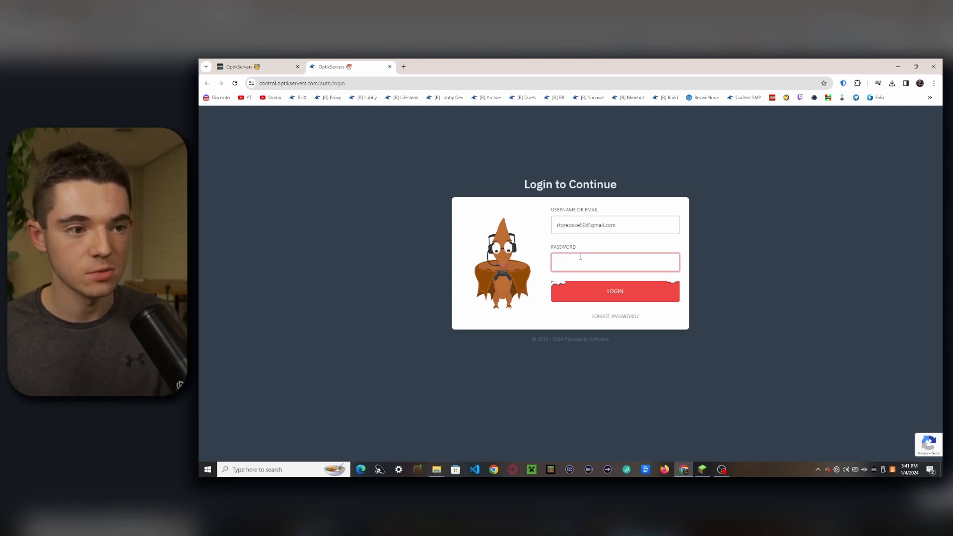
click(614, 291)
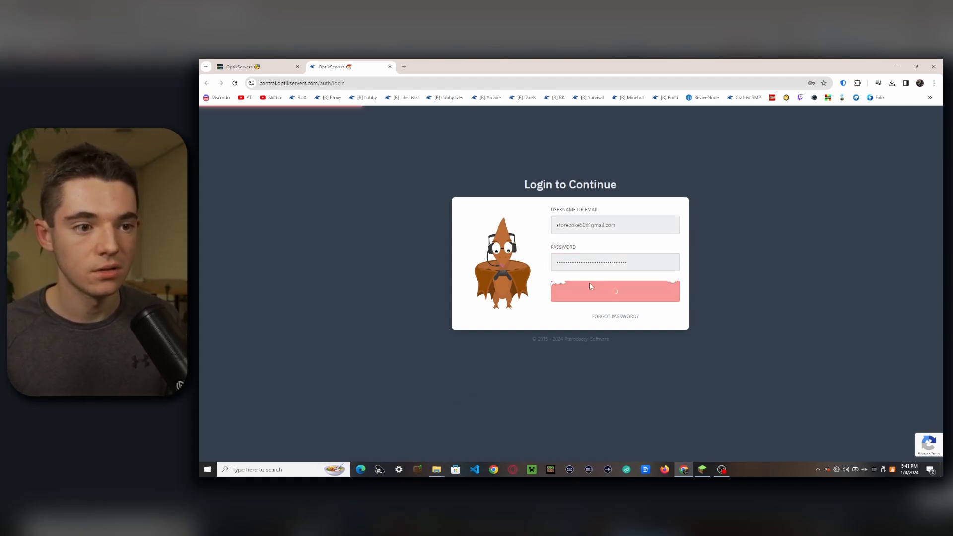
click(615, 292)
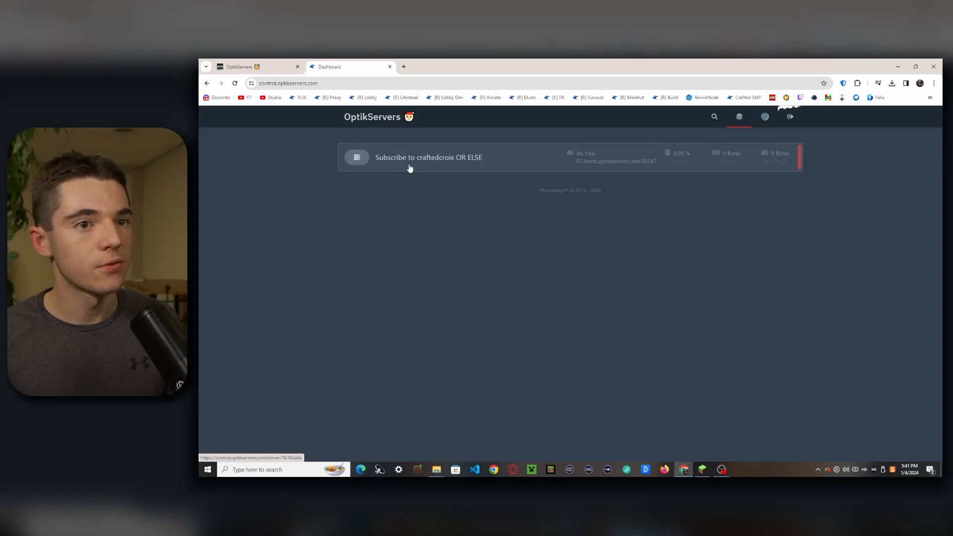
click(427, 157)
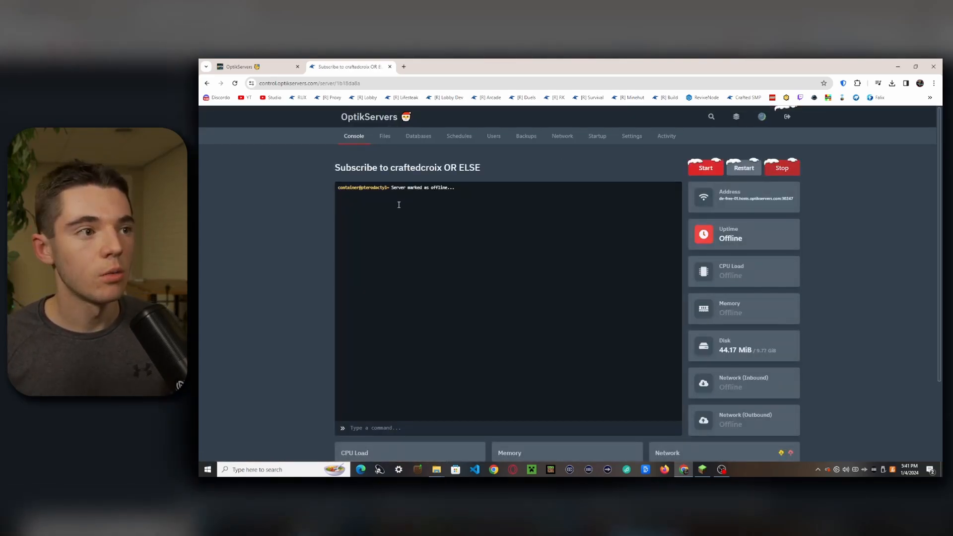
scroll(down, 3)
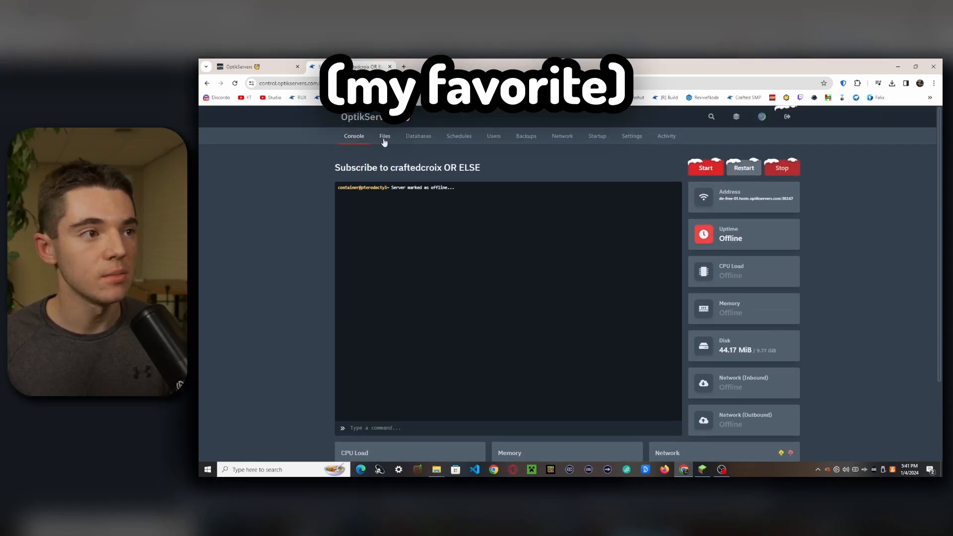
In the server files, create eula.txt containing eula=true
click(384, 136)
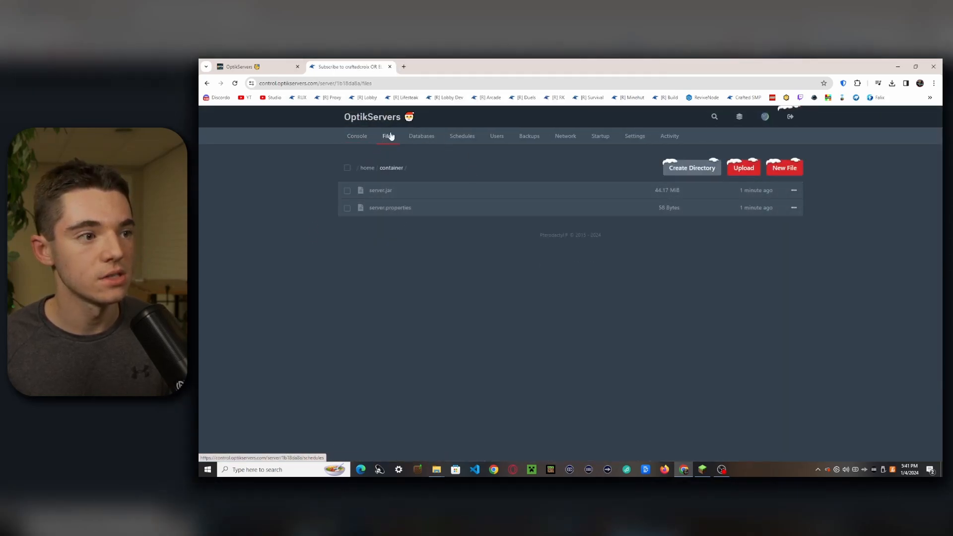
mouse_move(589, 228)
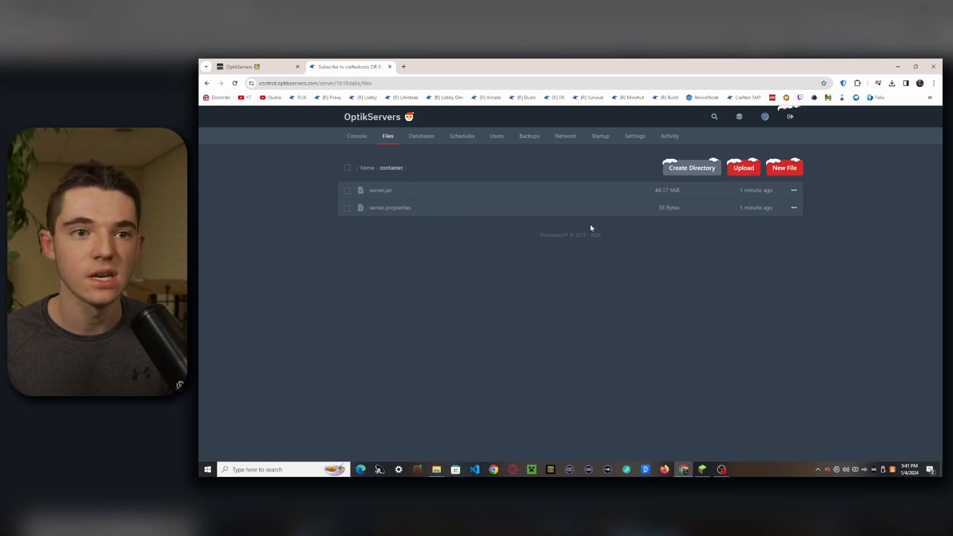
click(784, 168)
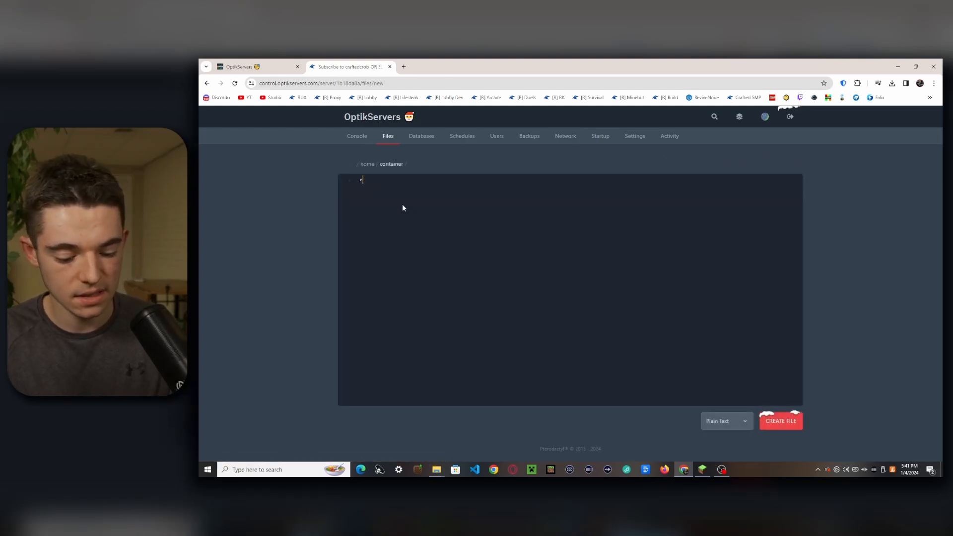
text(eula)
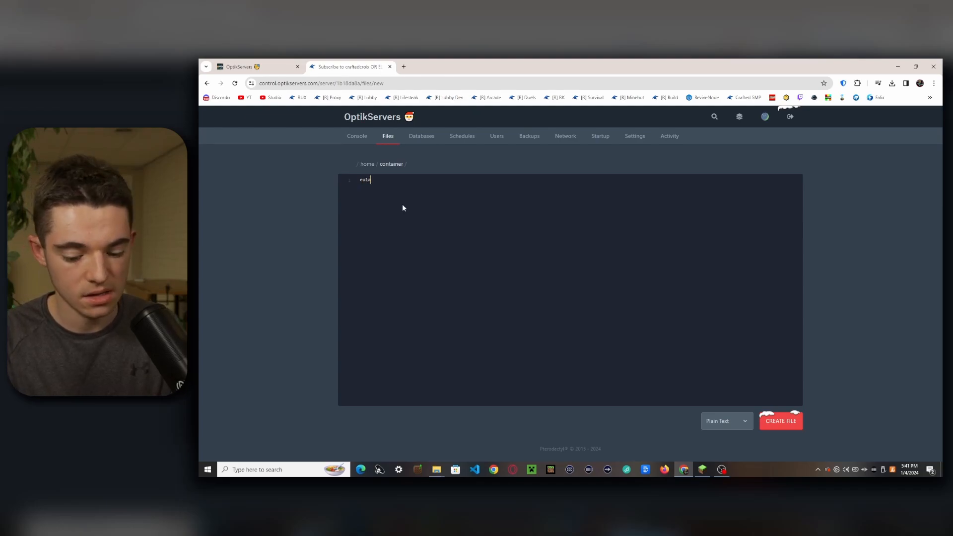
text(=true)
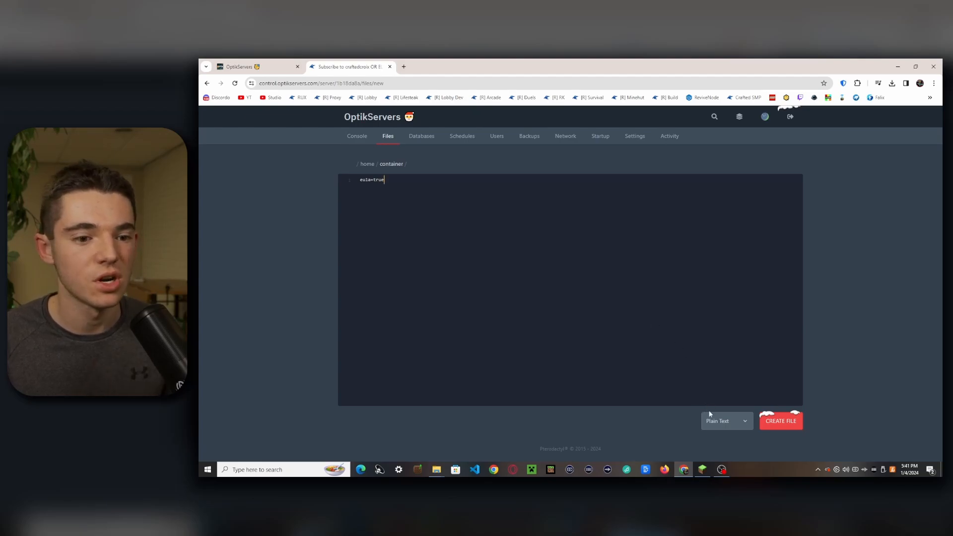
click(781, 420)
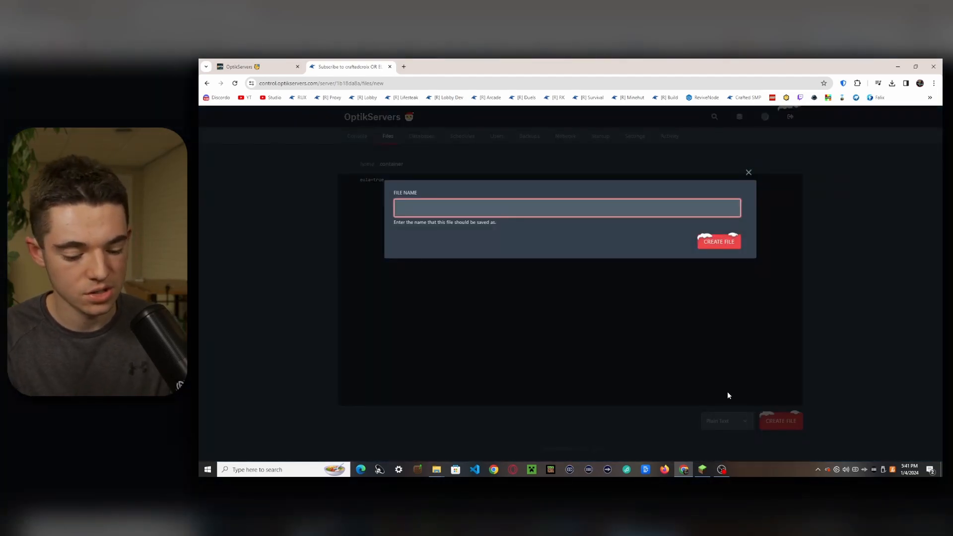
text(eula.txt)
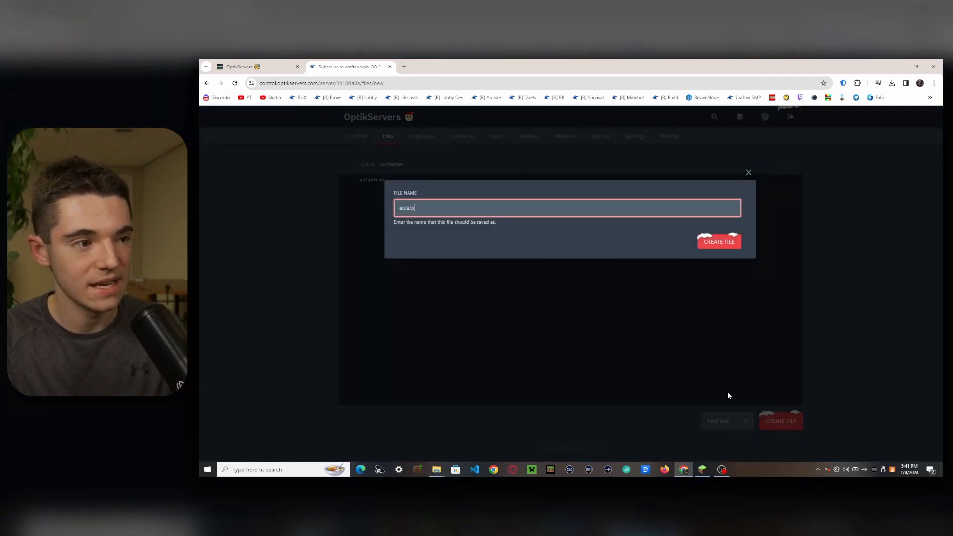
click(718, 241)
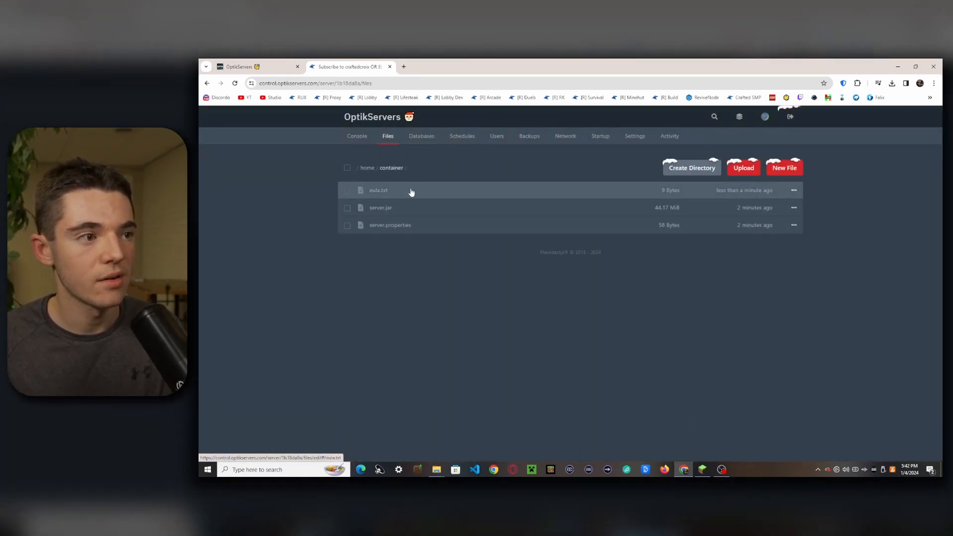
Browse Schedules and Backups, add port allocation 32114 under Network, then view Databases
click(462, 136)
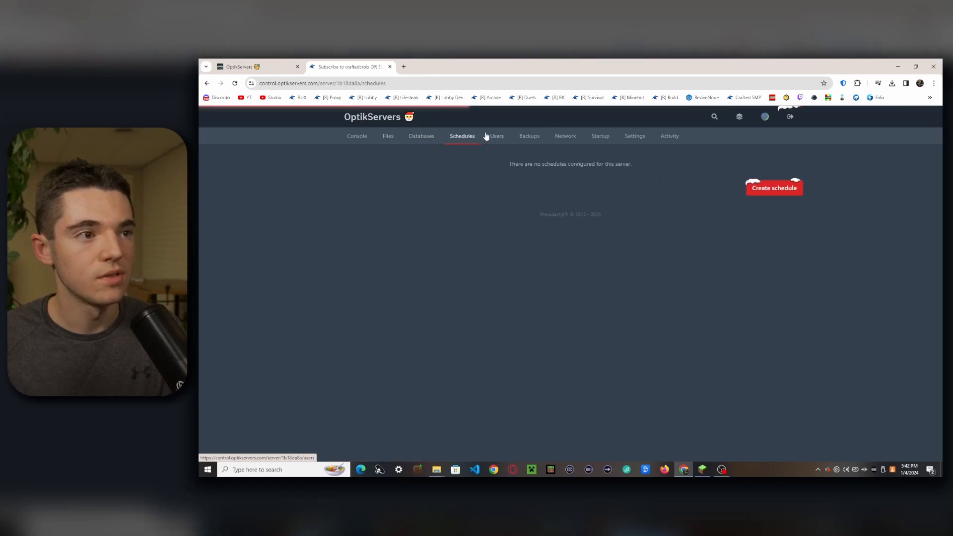
click(565, 136)
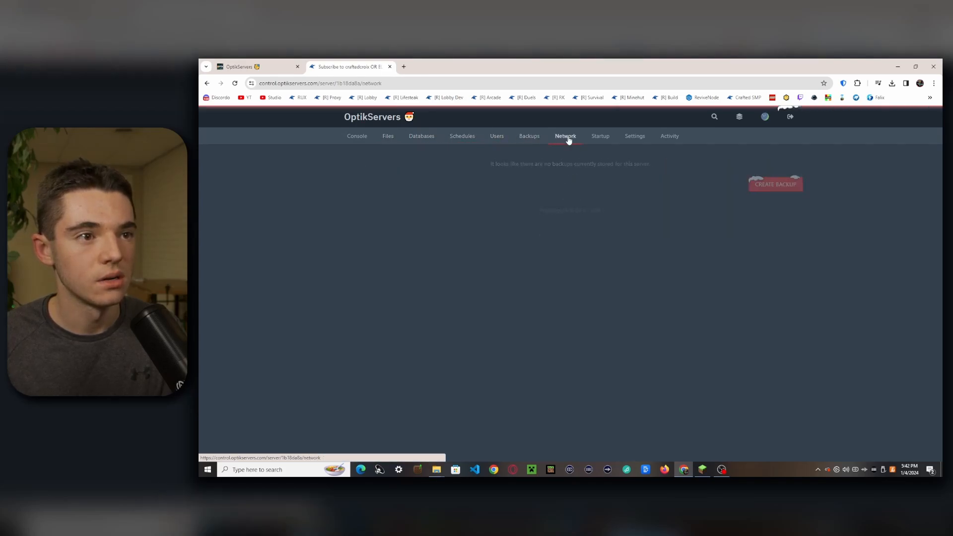
click(565, 135)
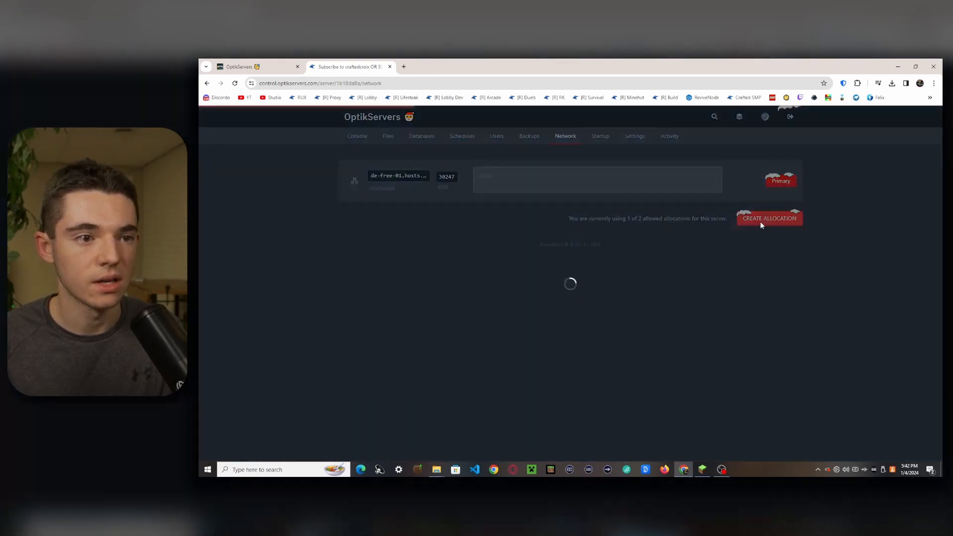
click(769, 218)
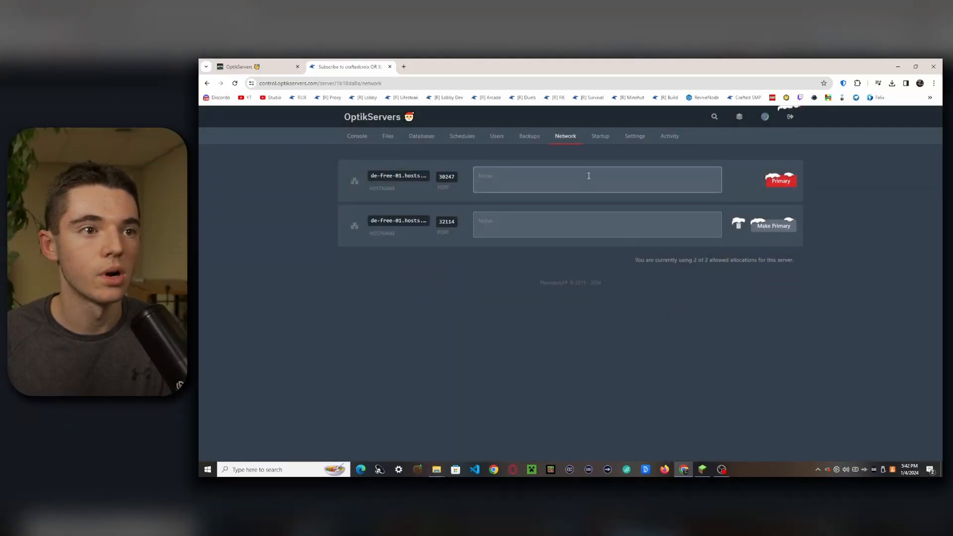
click(600, 135)
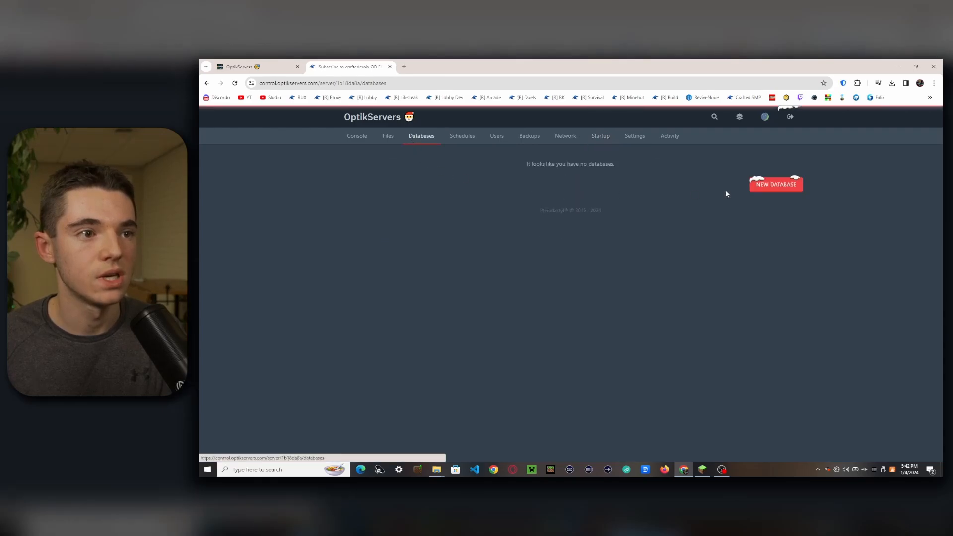
click(776, 184)
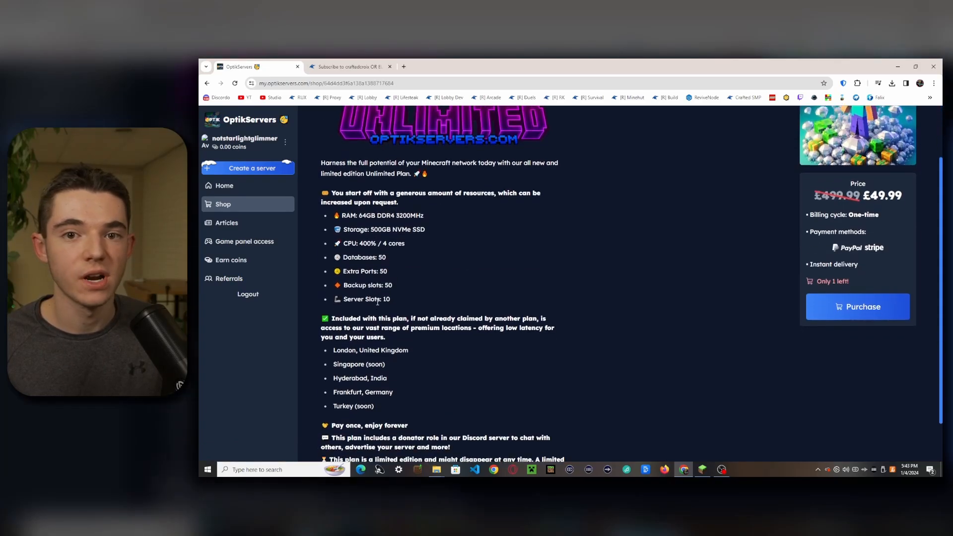
Scroll through the £49.99 Unlimited plan, then view the £10.99 Premium plan
scroll(down, 3)
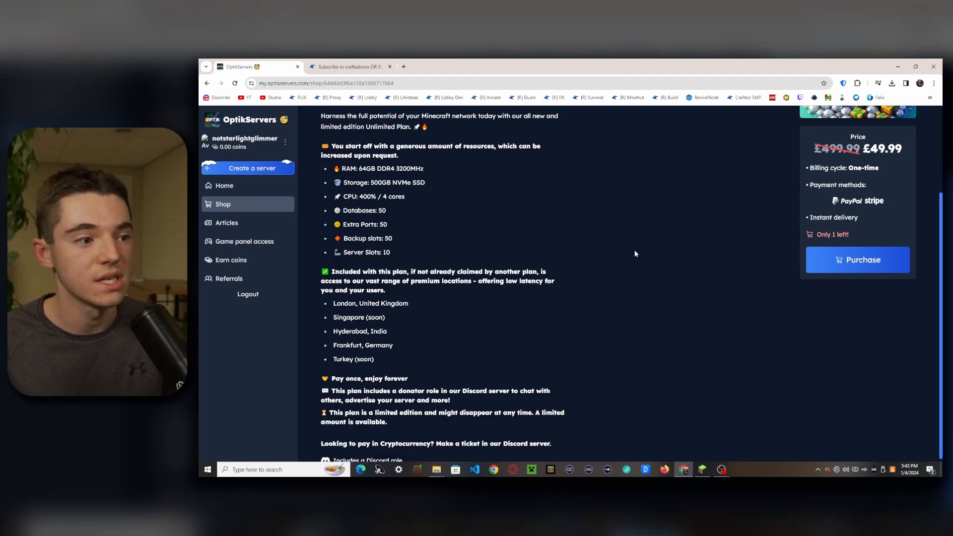
scroll(up, 3)
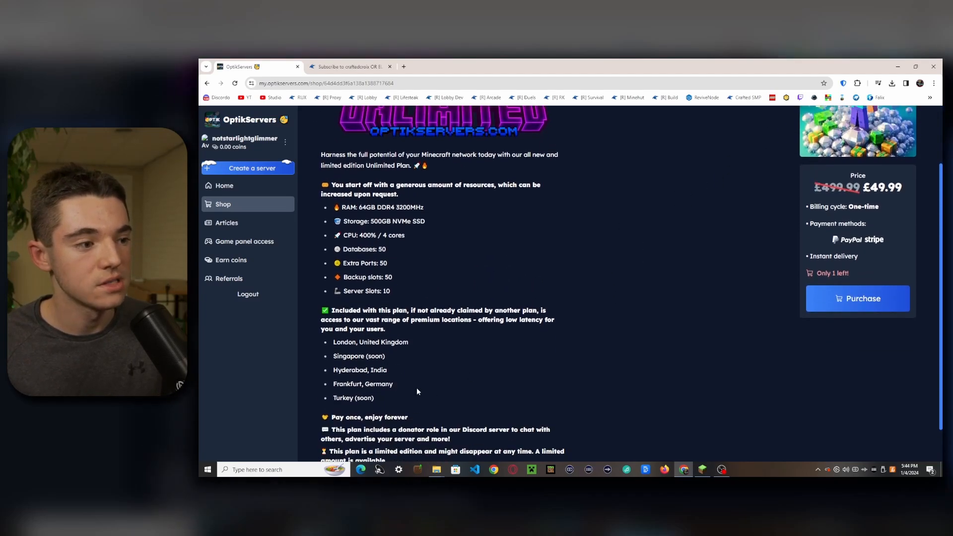
scroll(down, 3)
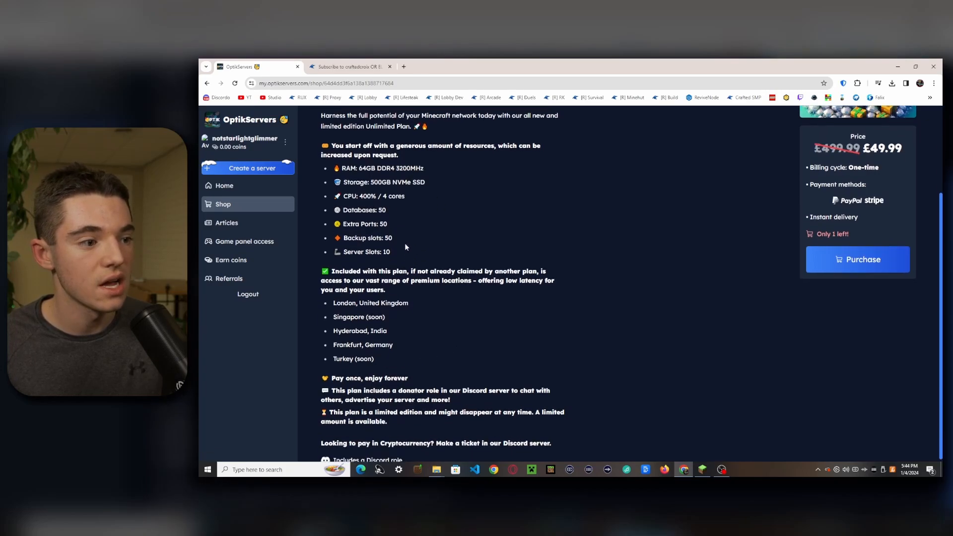
click(207, 84)
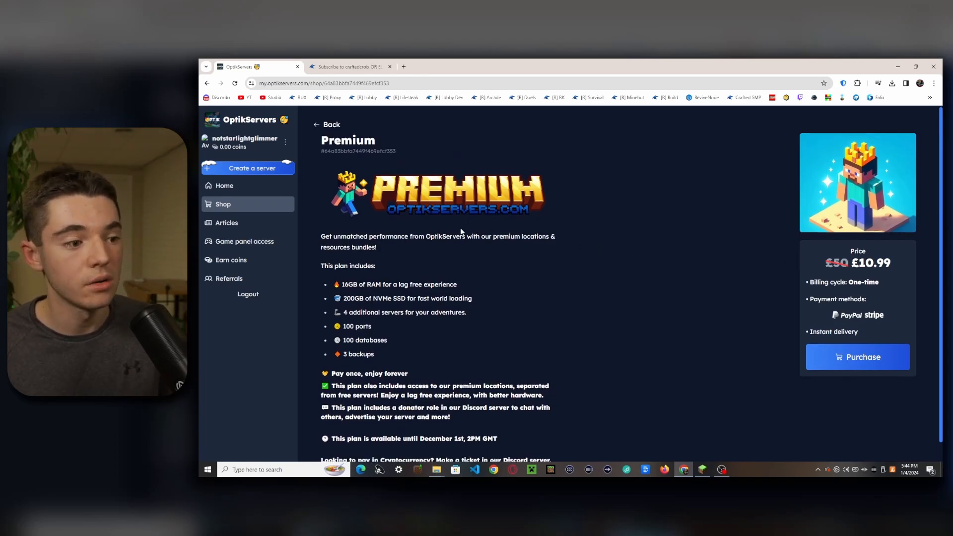
Return to the shop overview, then go to the Earn coins page
click(326, 124)
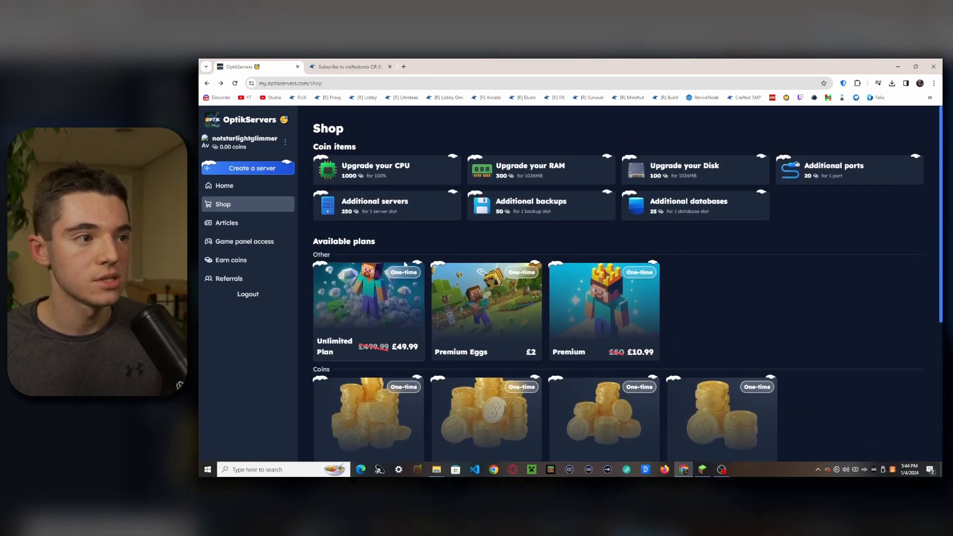
mouse_move(361, 186)
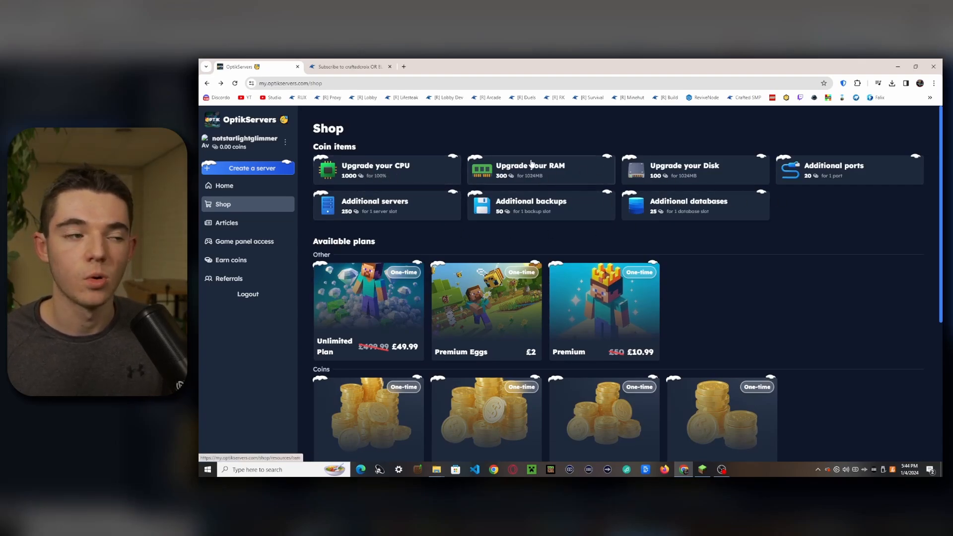
mouse_move(395, 228)
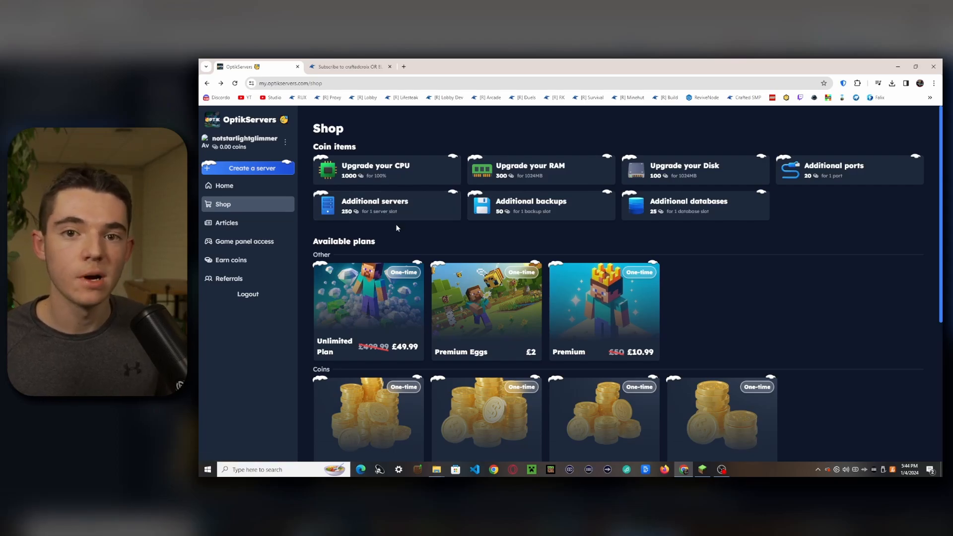
click(233, 259)
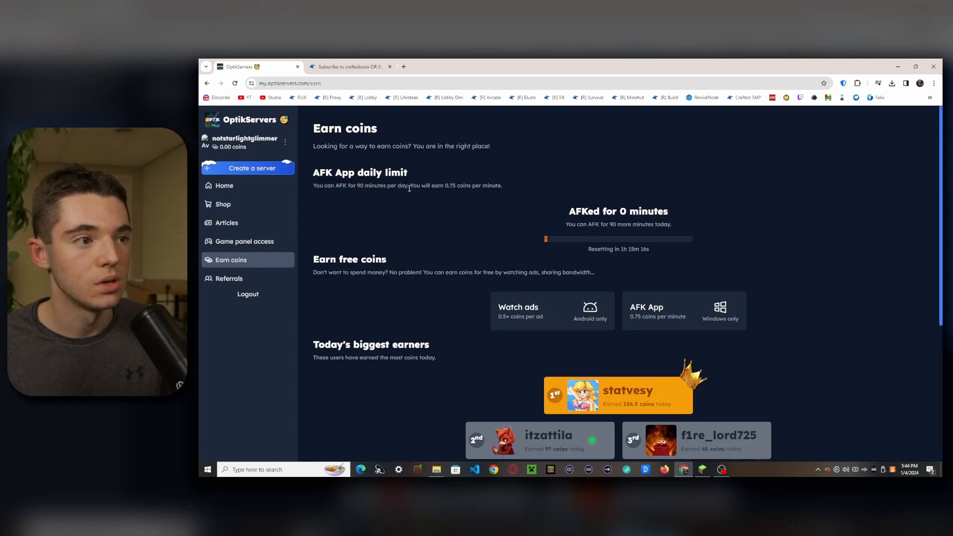
Scroll the Earn coins page, view Referrals, then return to the running server's console
scroll(down, 3)
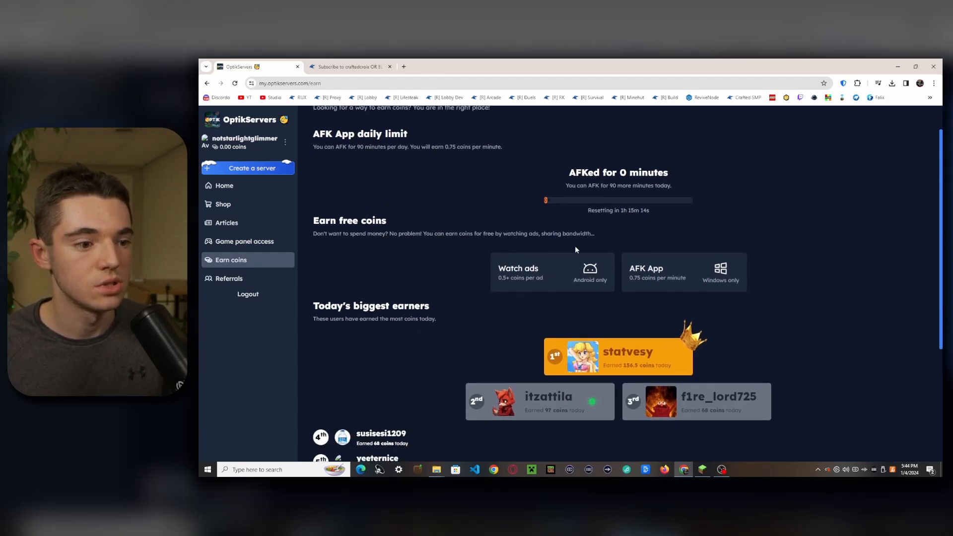
click(229, 279)
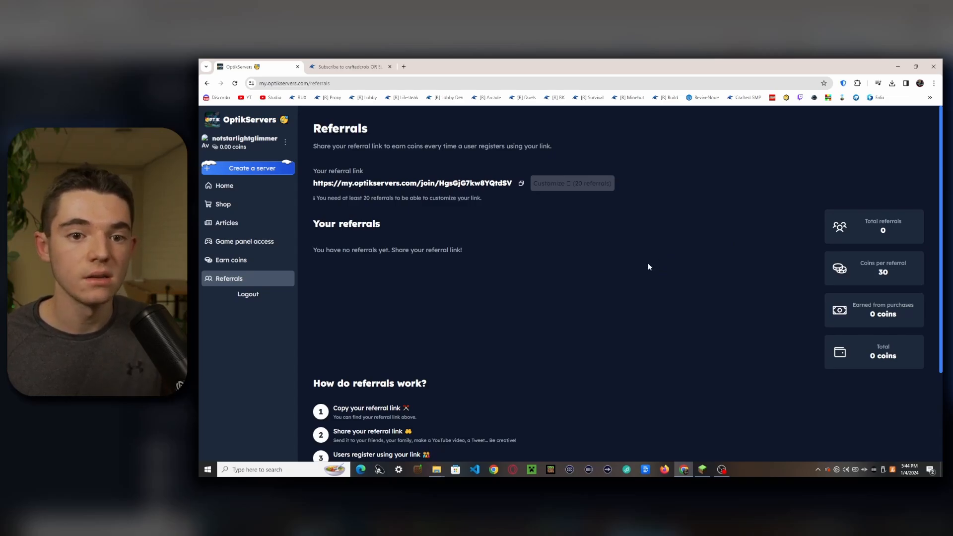
click(350, 66)
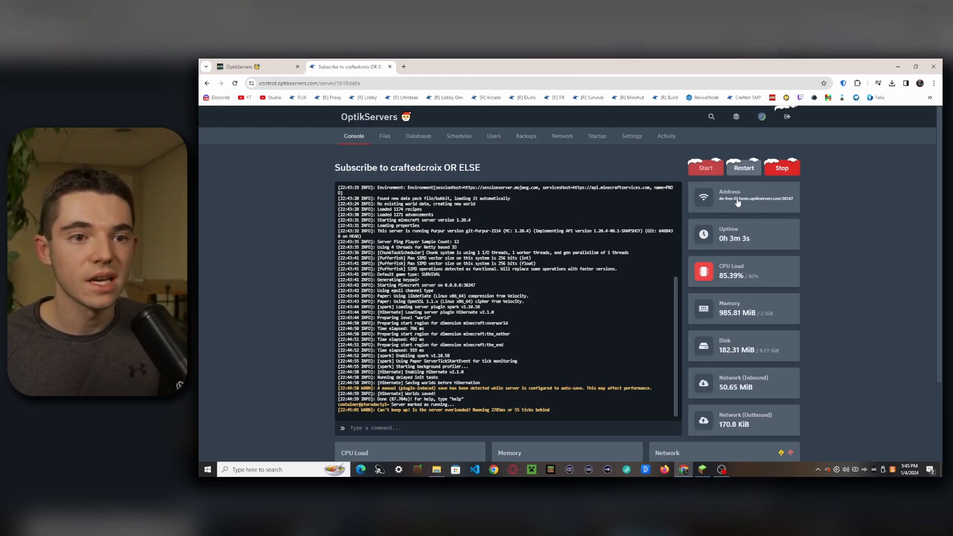
Copy the server address de-free-01.hosts.optikservers.com:30247 from the Address box
click(742, 197)
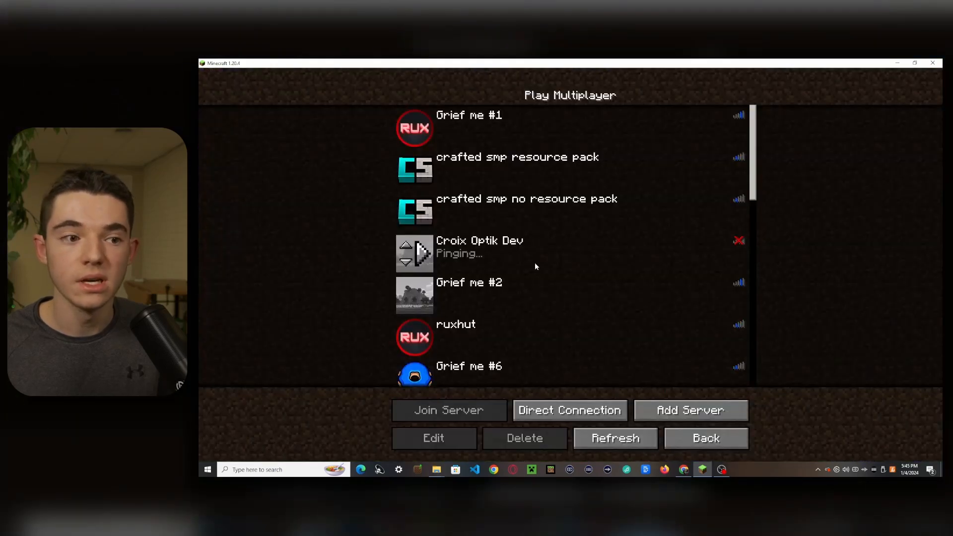
Add a multiplayer server named 'croix's fun server' with the pasted Optik address
click(433, 437)
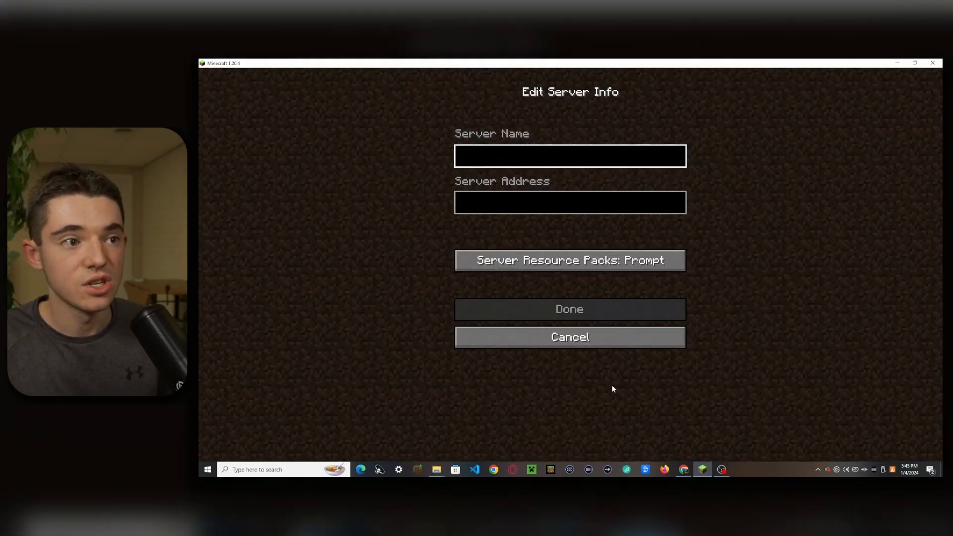
text(croix's fun server)
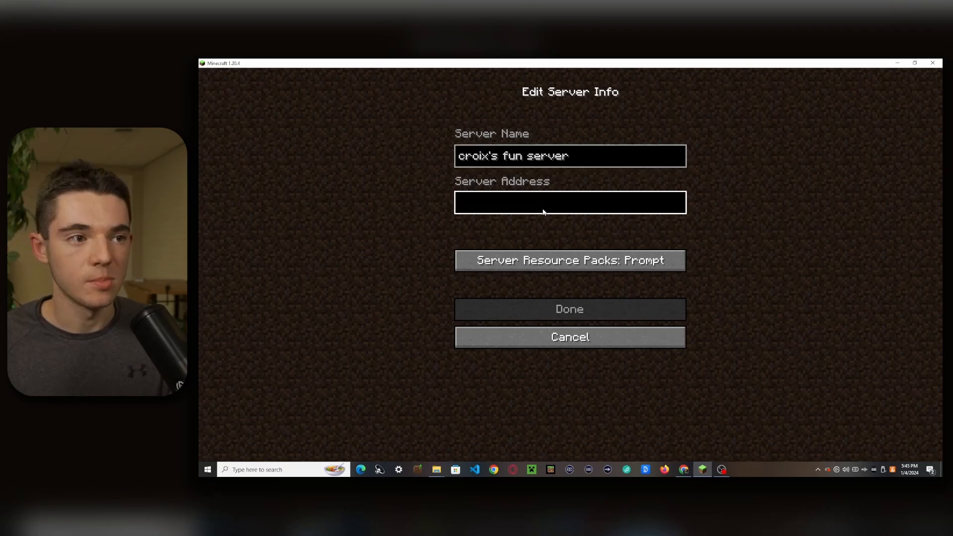
key(ctrl+v)
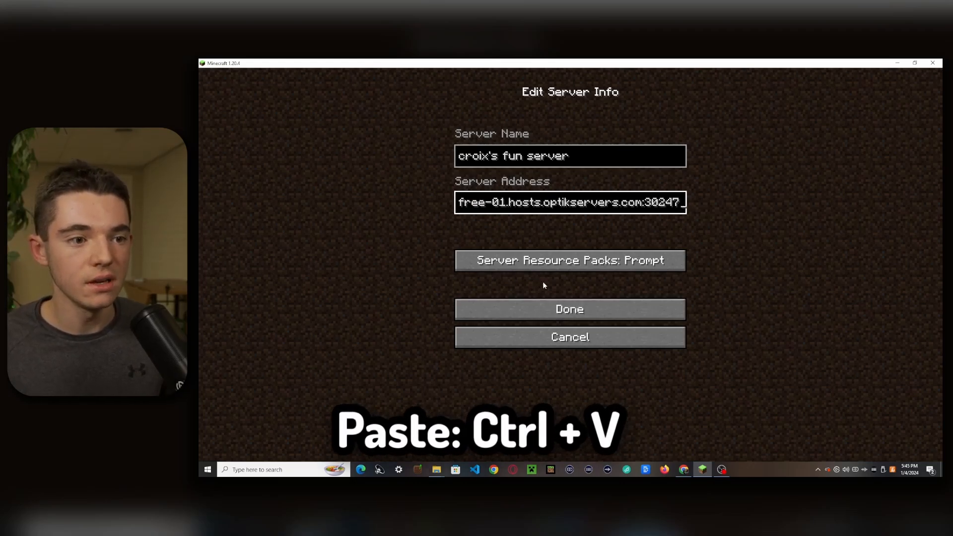
click(568, 309)
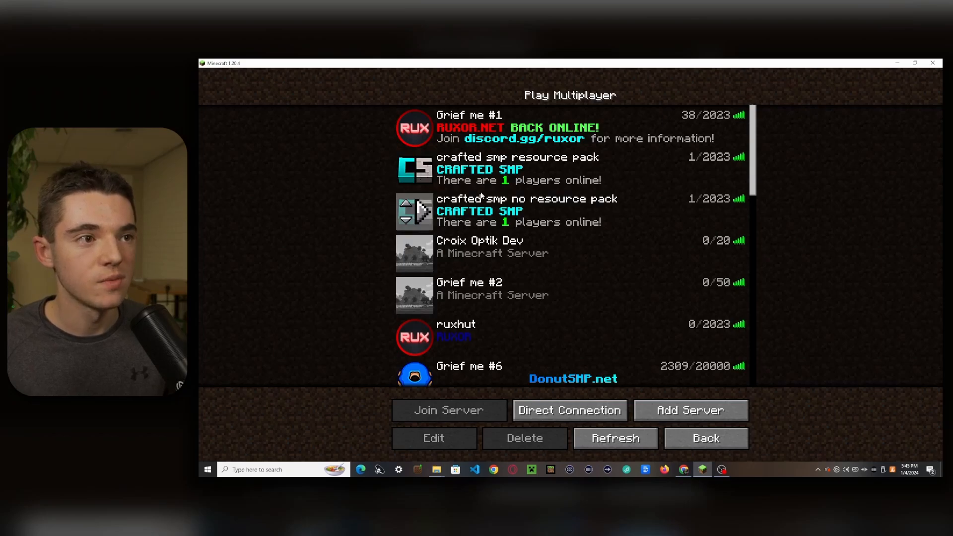
scroll(down, 3)
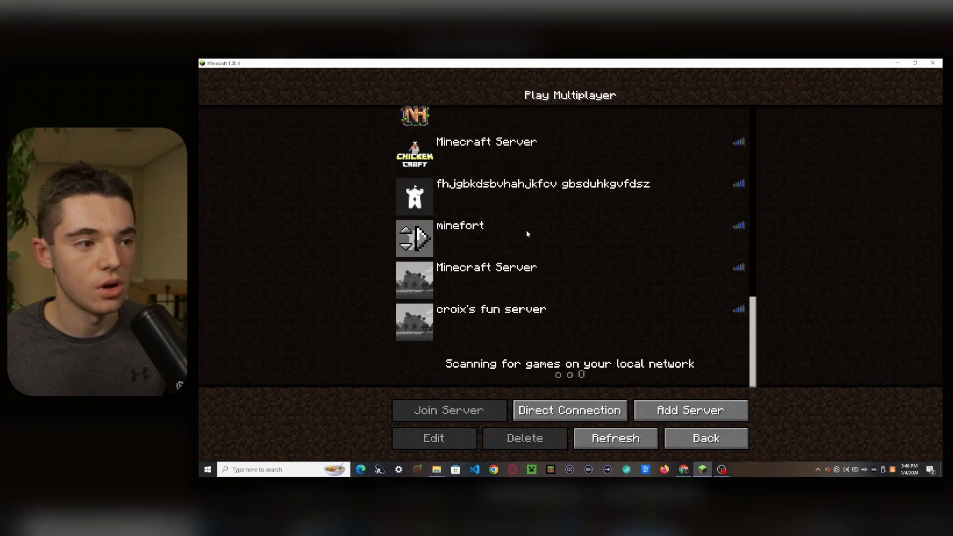